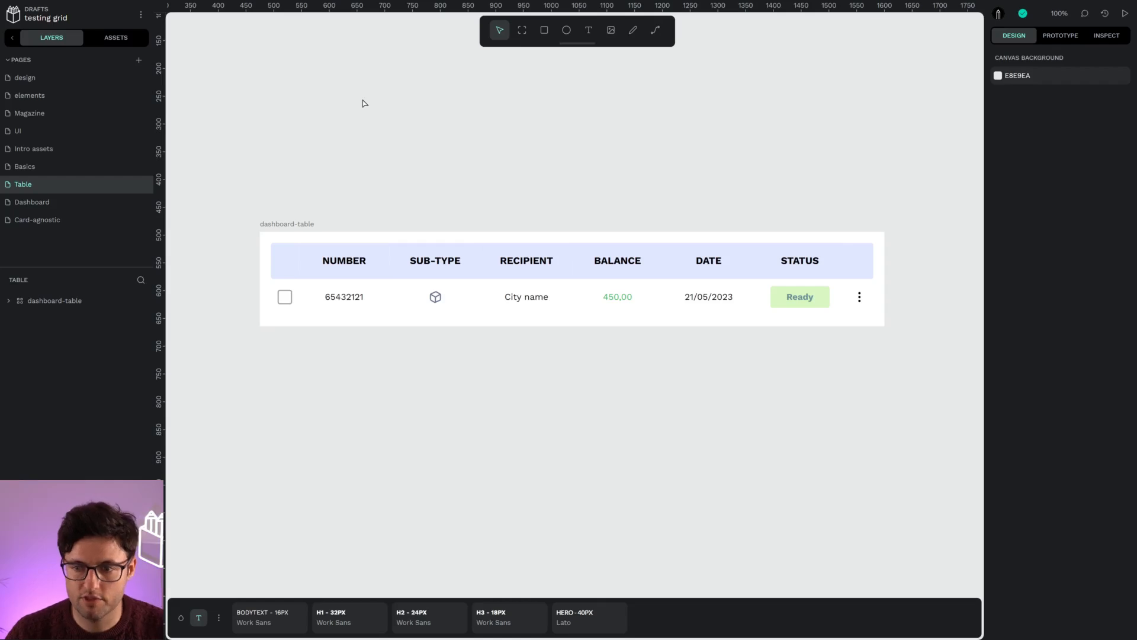
mouse_move(432, 172)
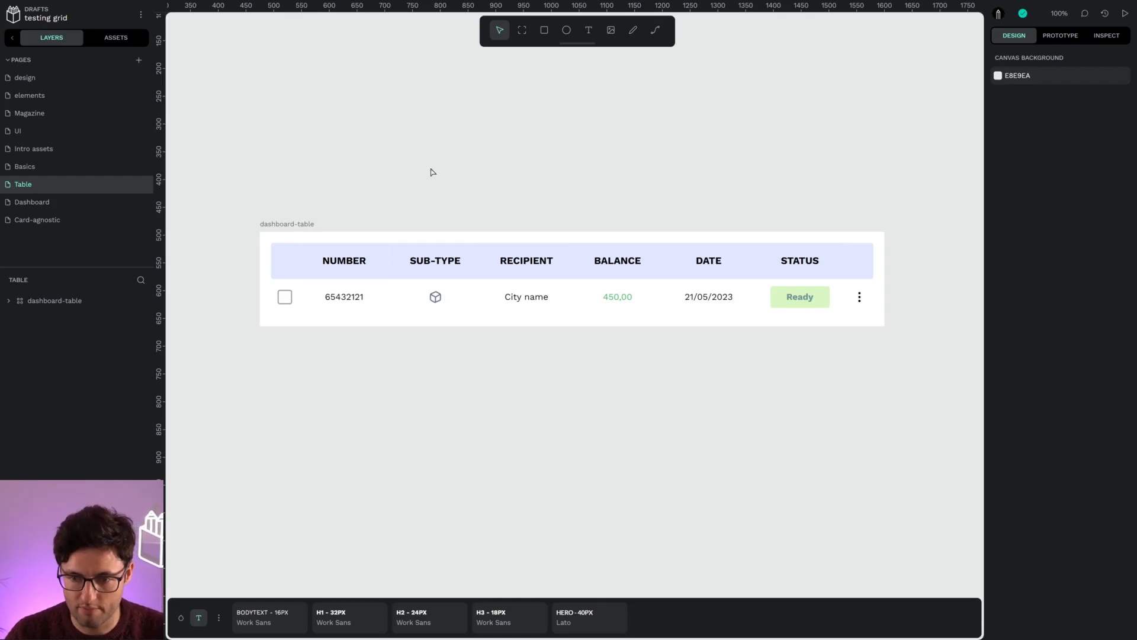
Select the dashboard-table board to reveal its grid layout properties in the Design panel
click(526, 296)
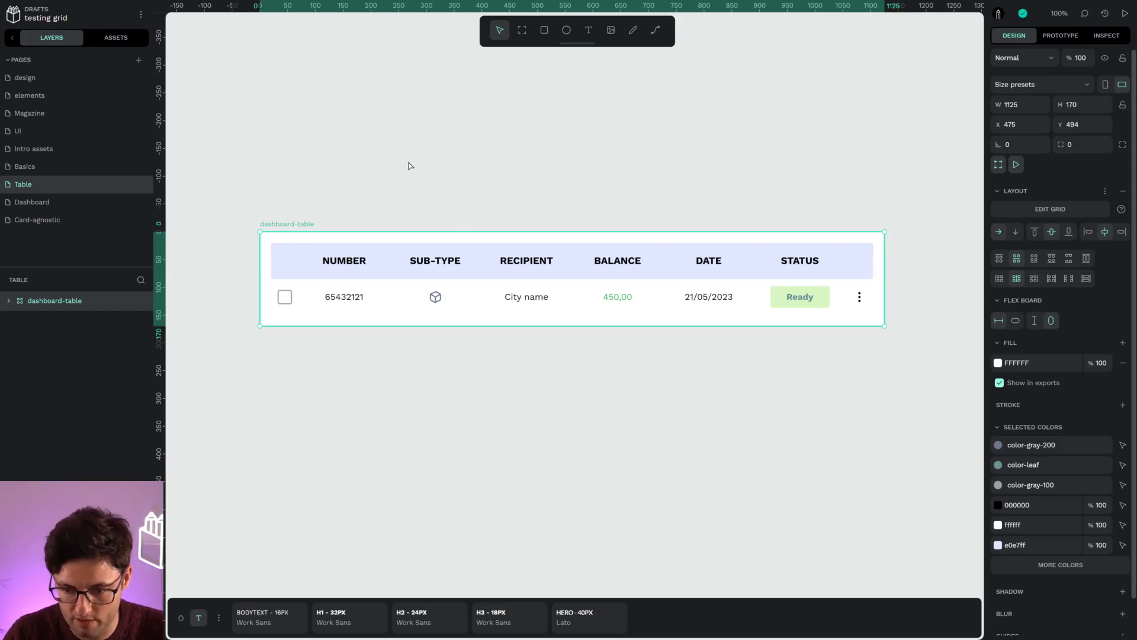
mouse_move(464, 160)
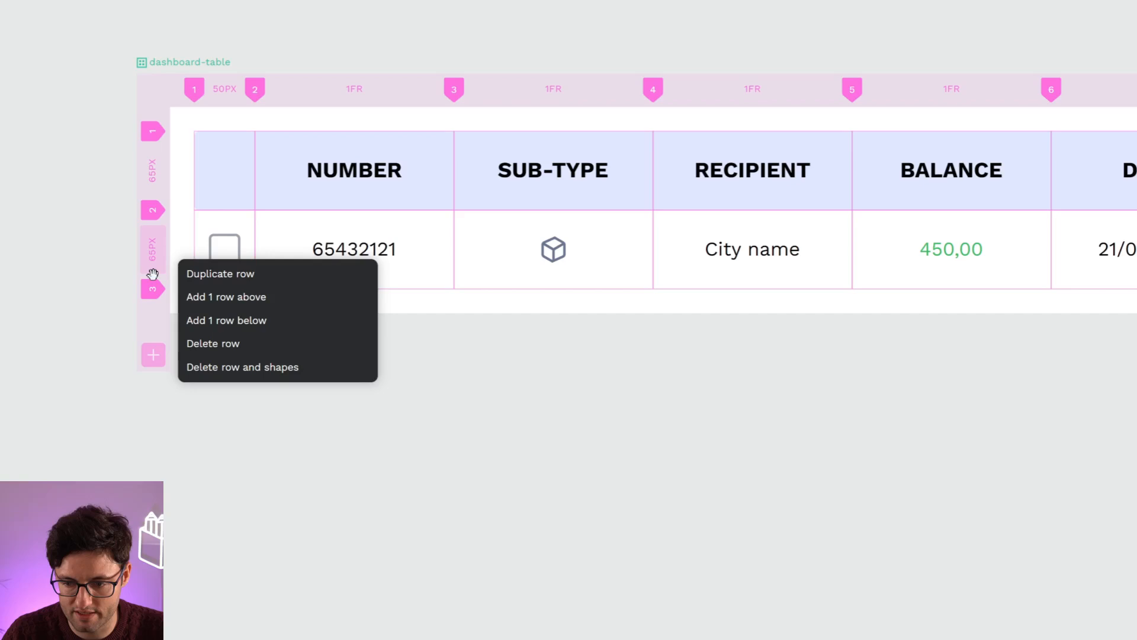
mouse_move(242, 296)
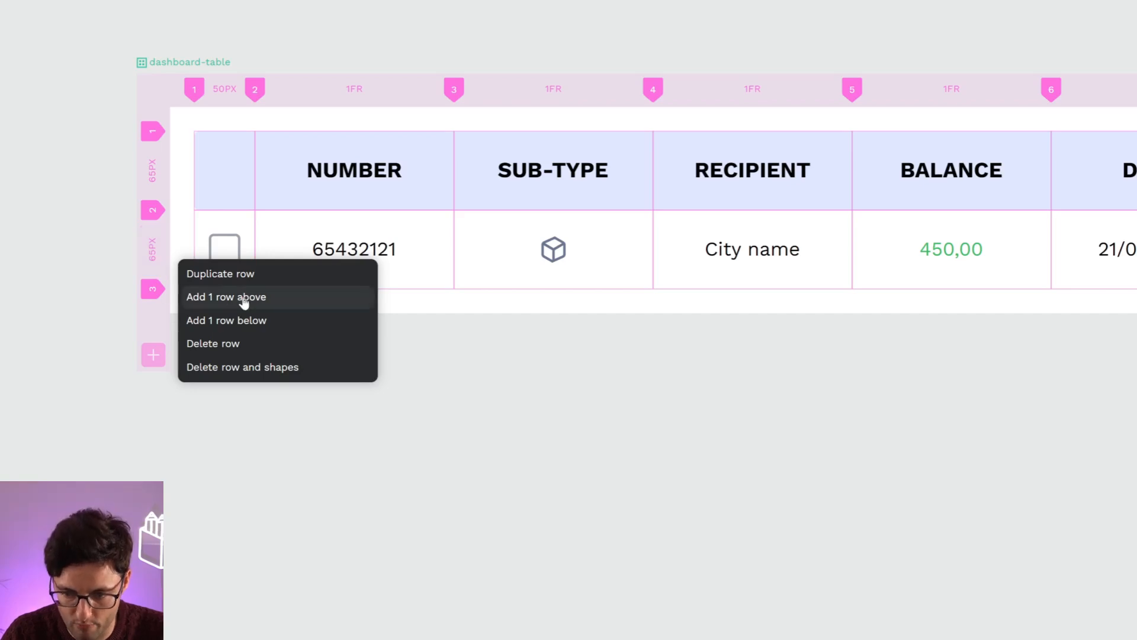
mouse_move(272, 282)
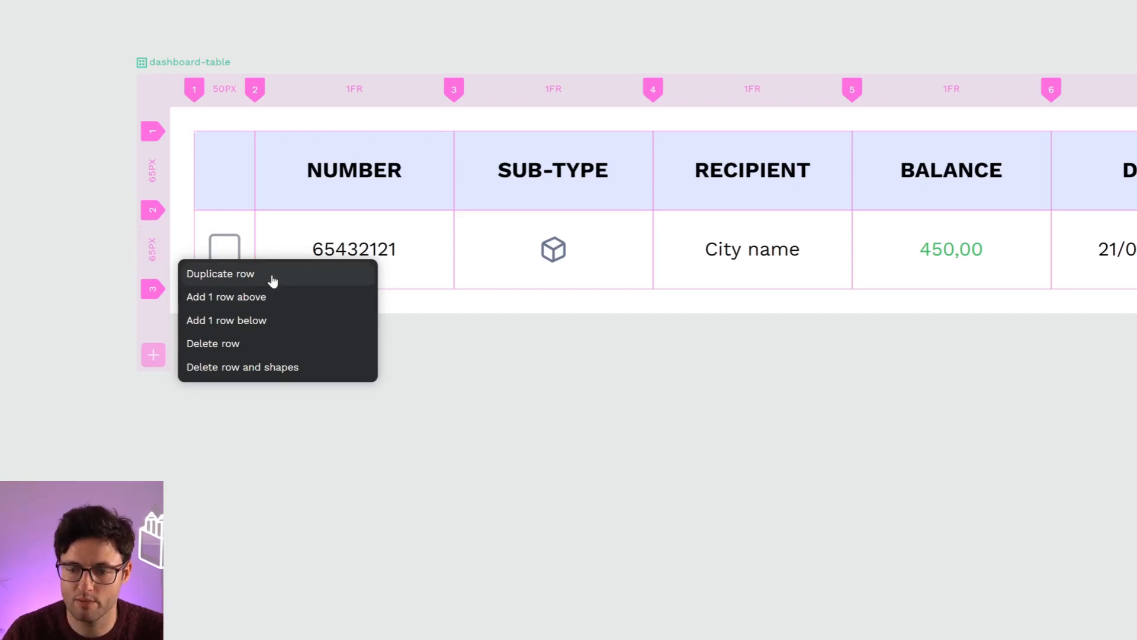
Duplicate the data row, then add one empty row below it, giving four rows total
click(220, 274)
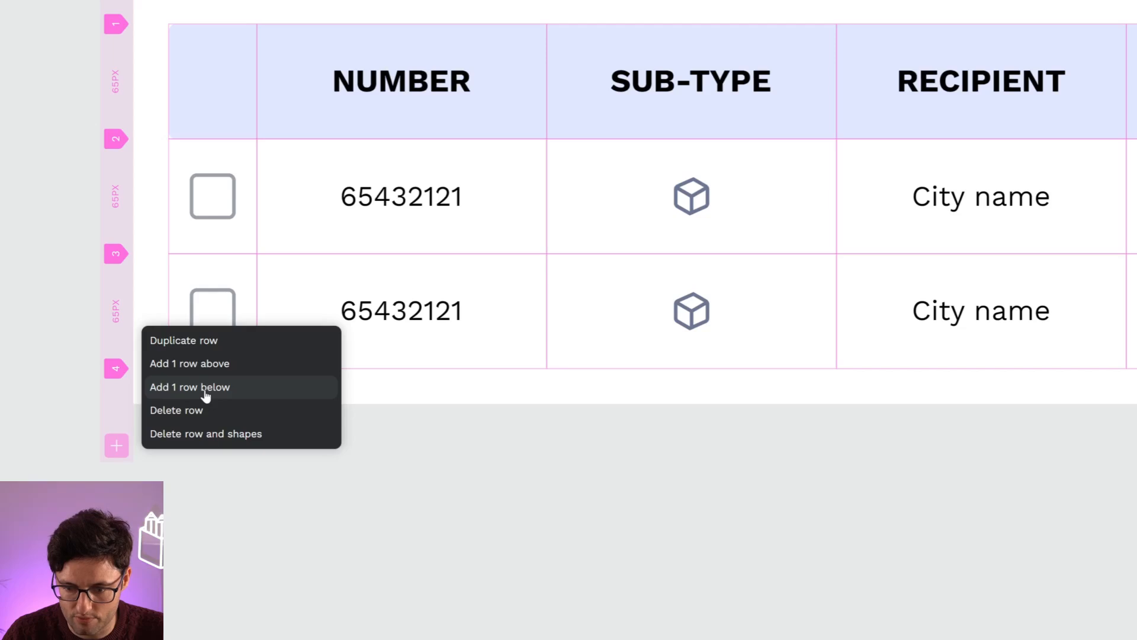
click(190, 387)
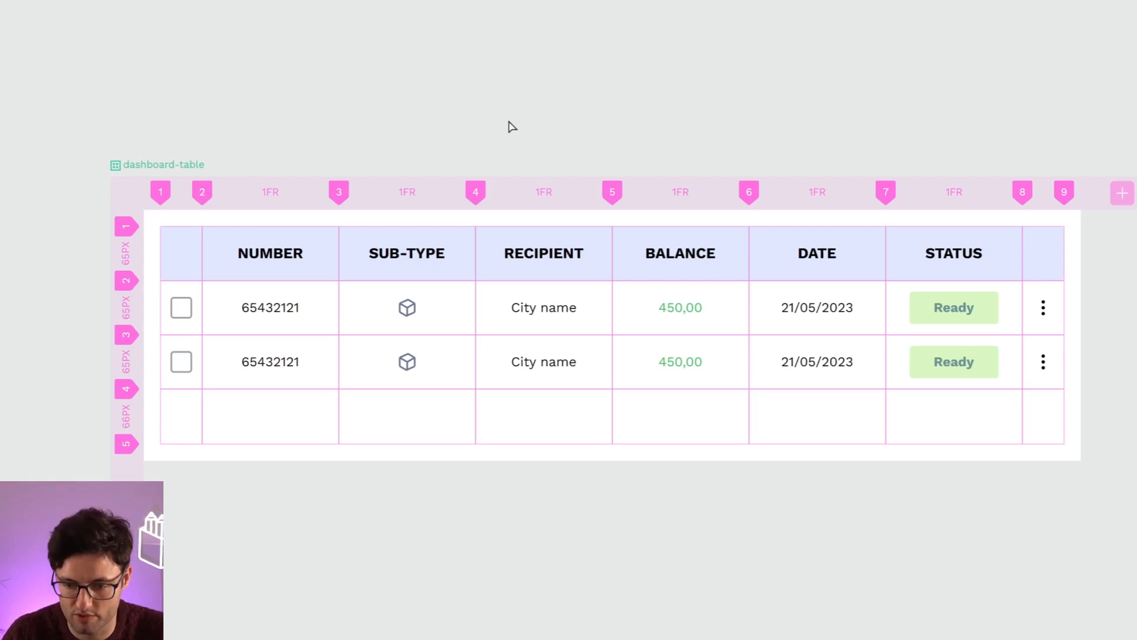
mouse_move(317, 219)
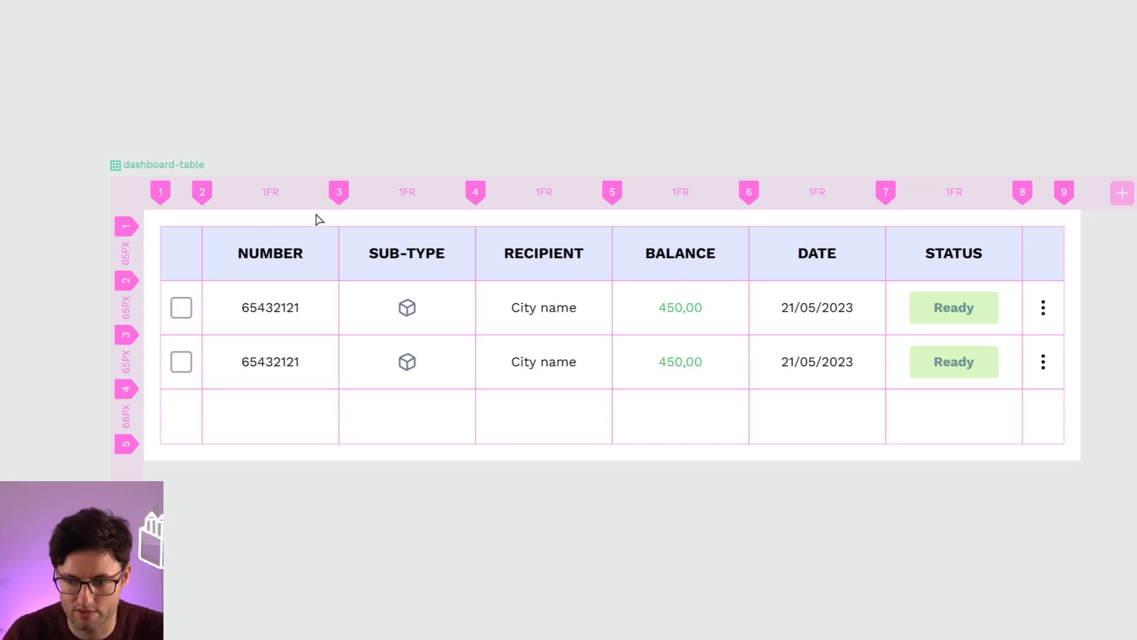
mouse_move(297, 192)
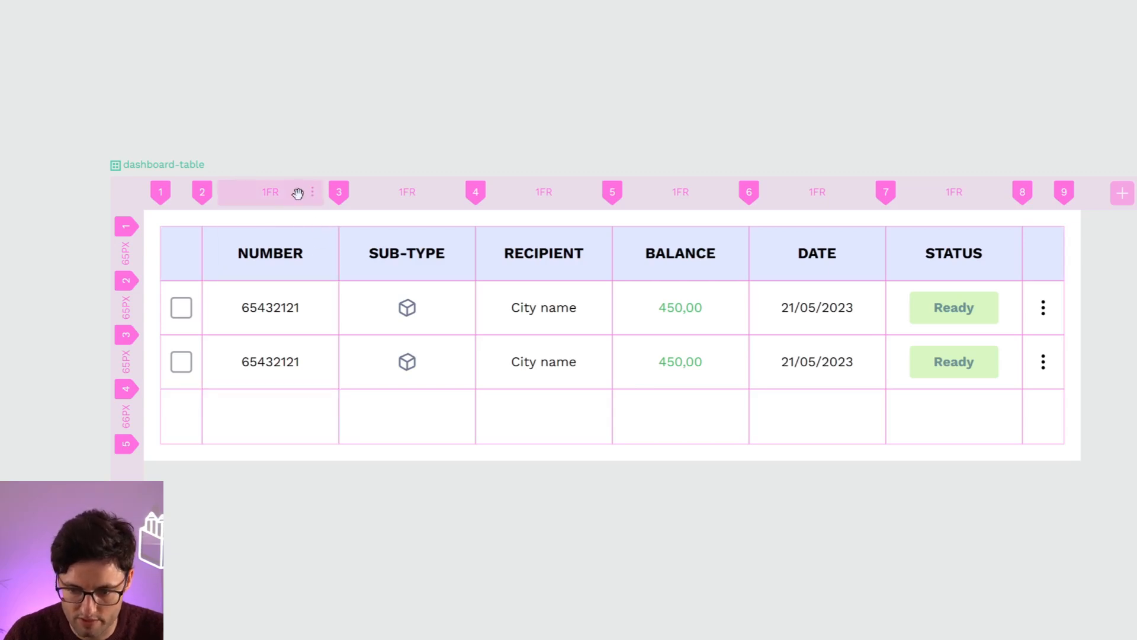
Insert an empty column after the NUMBER column via its options menu
click(311, 192)
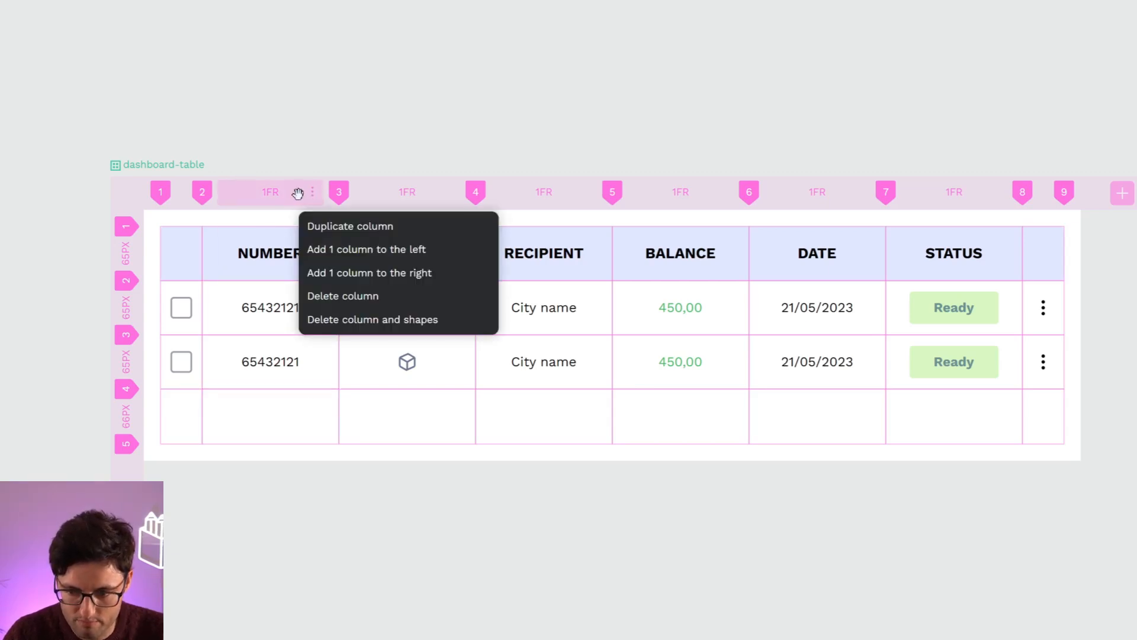
mouse_move(366, 249)
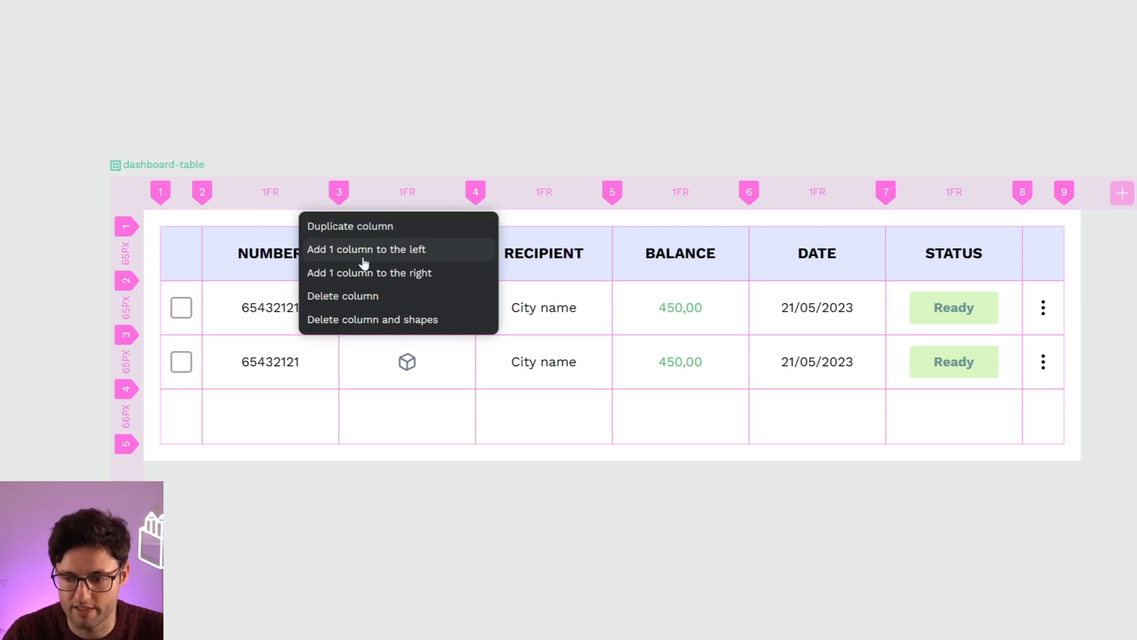
mouse_move(370, 273)
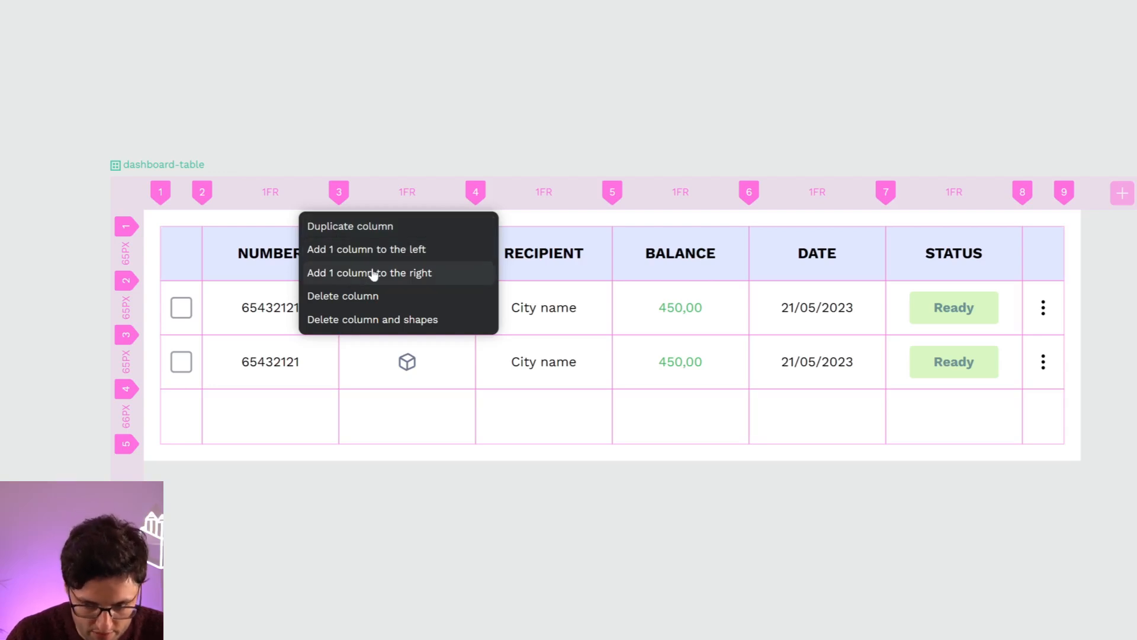
click(368, 273)
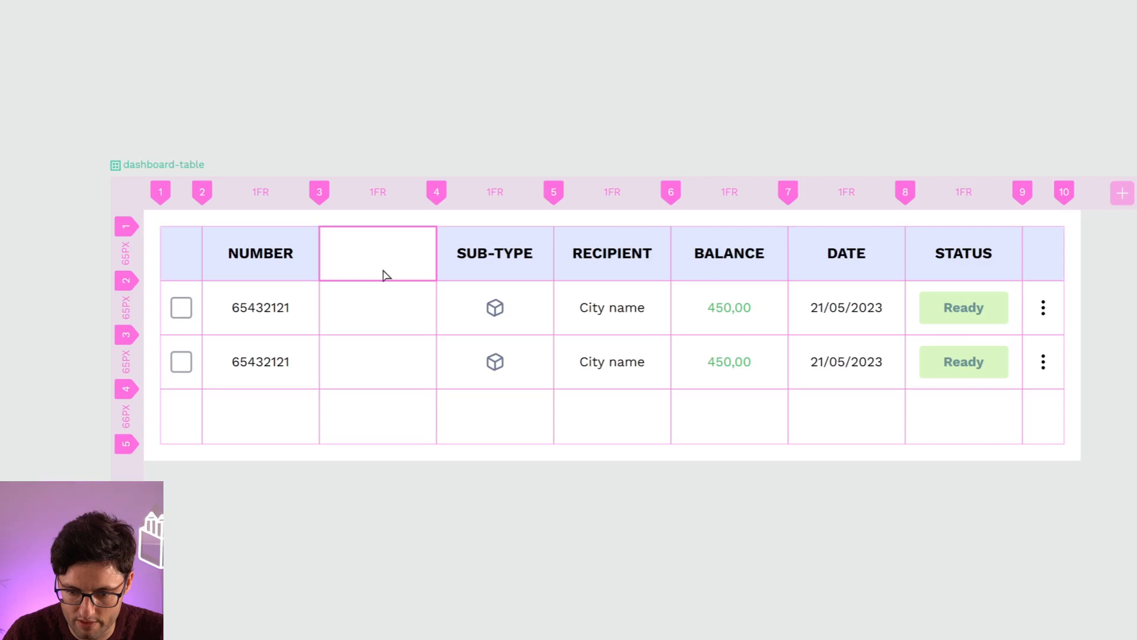
click(668, 122)
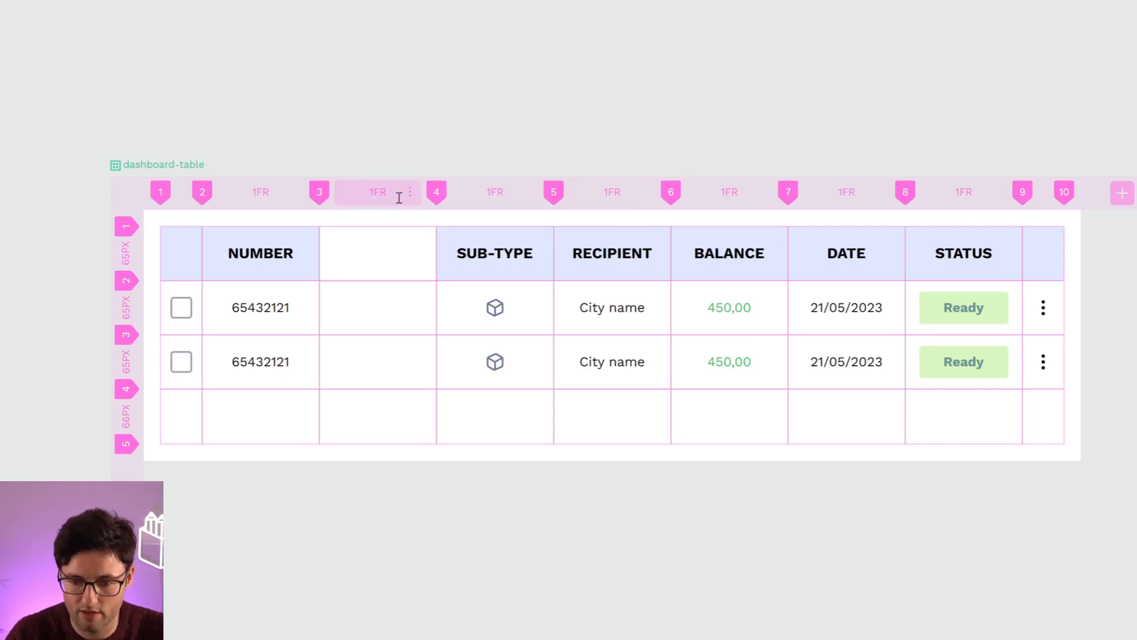
Delete that empty column so SUB-TYPE sits directly after NUMBER, leaving eight columns
click(410, 191)
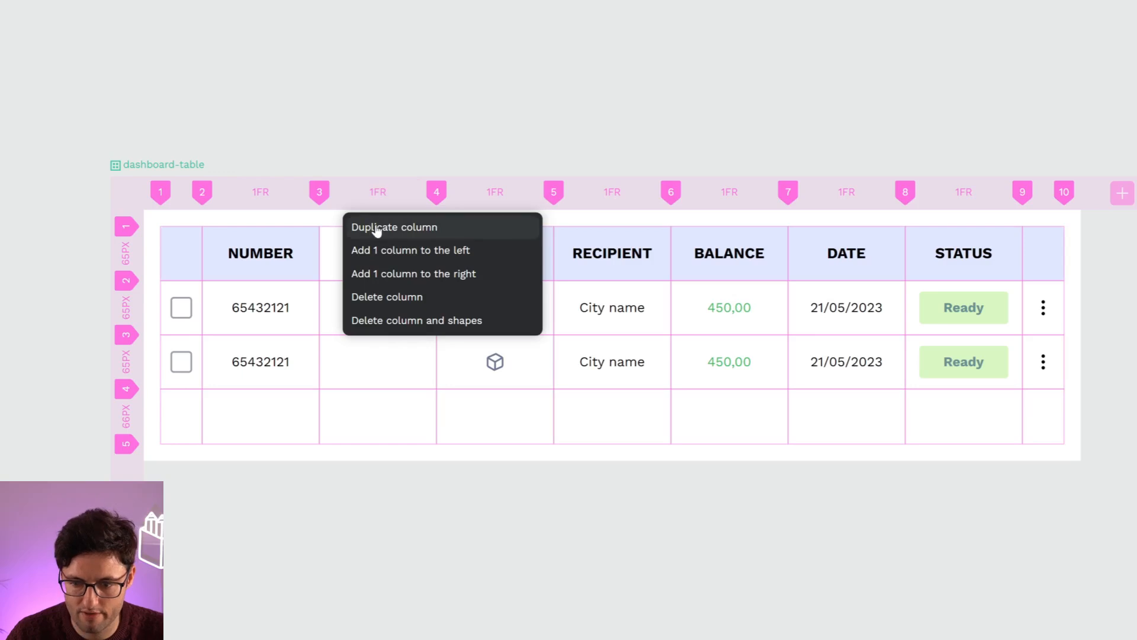
mouse_move(396, 233)
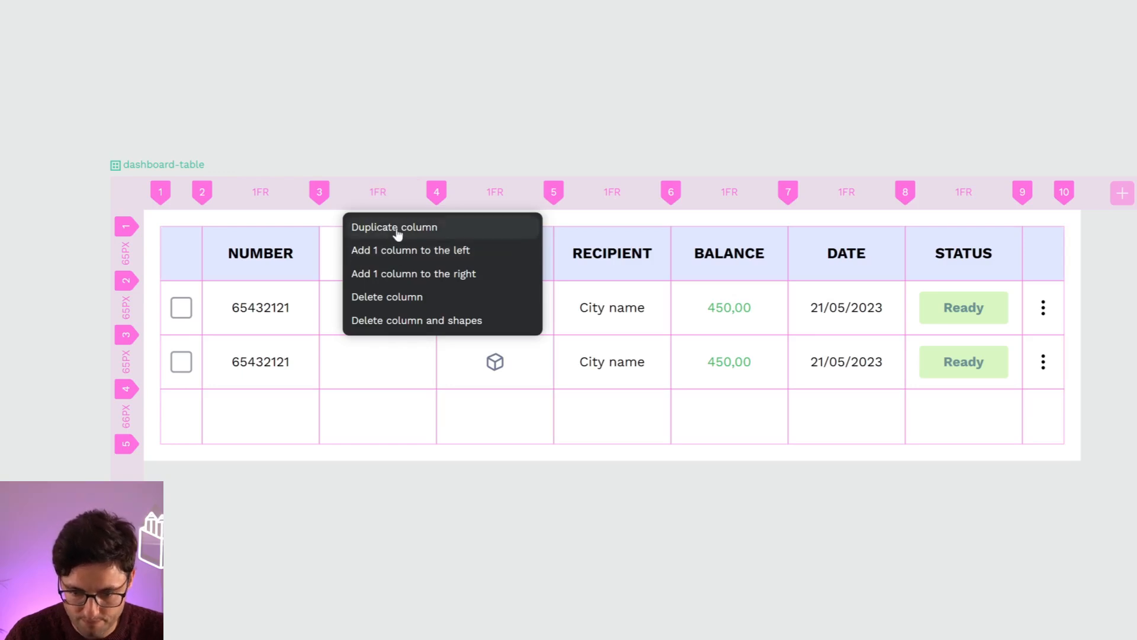
mouse_move(439, 308)
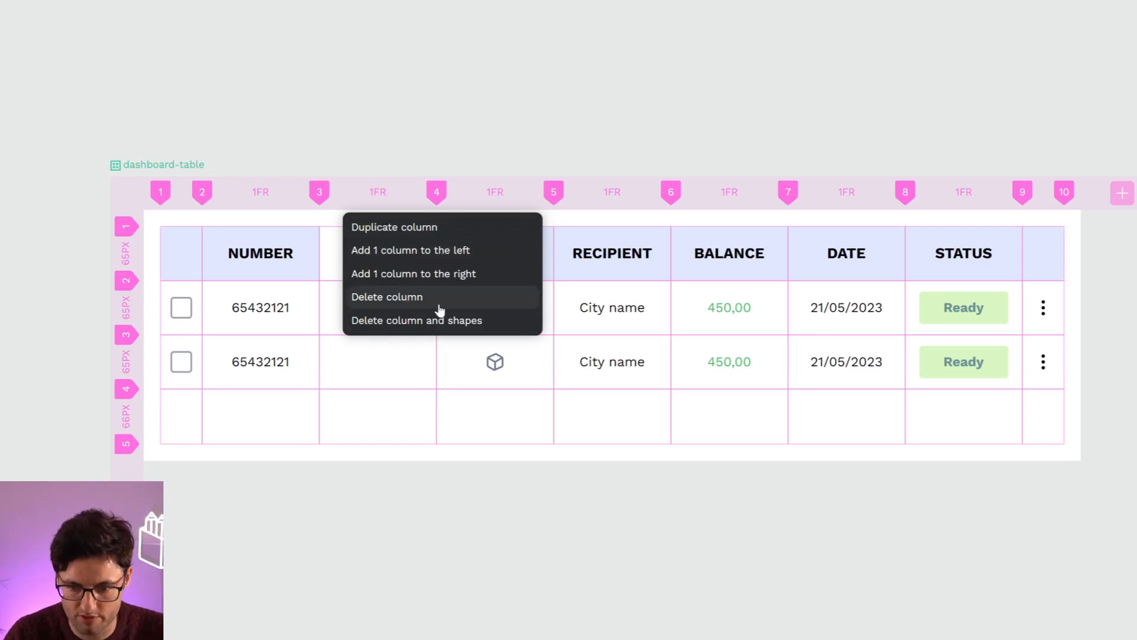
mouse_move(451, 305)
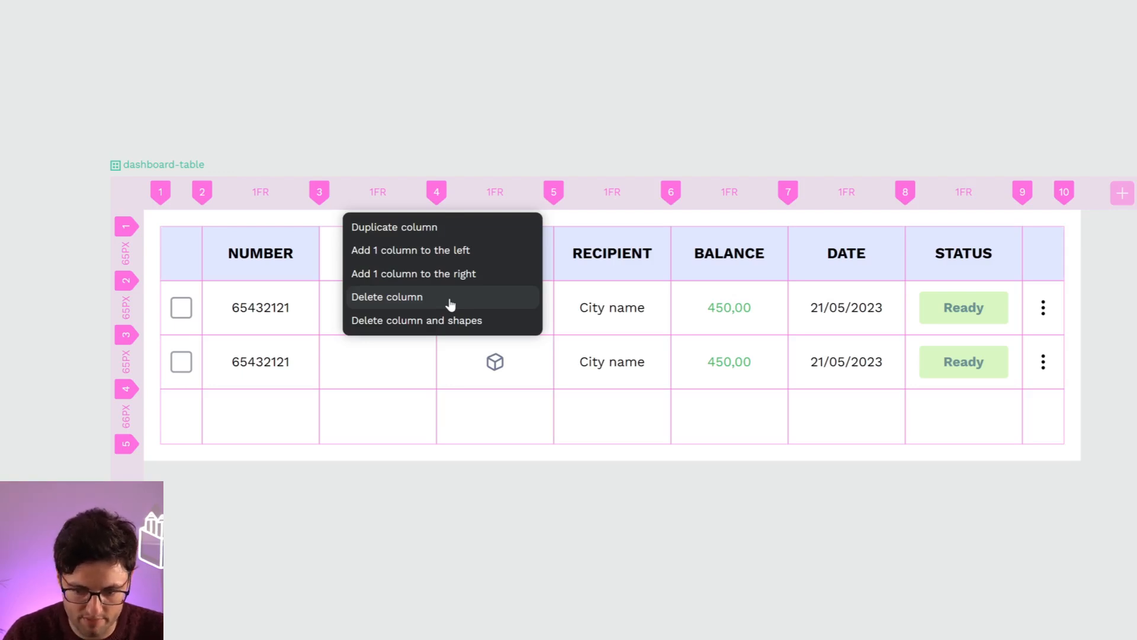
click(387, 296)
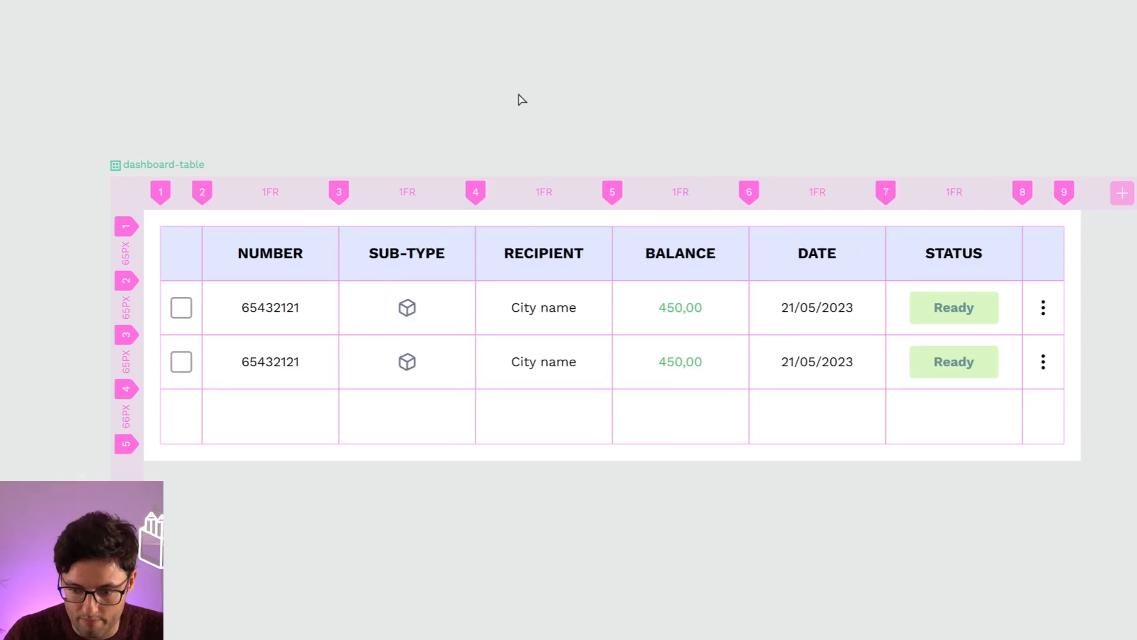
mouse_move(482, 192)
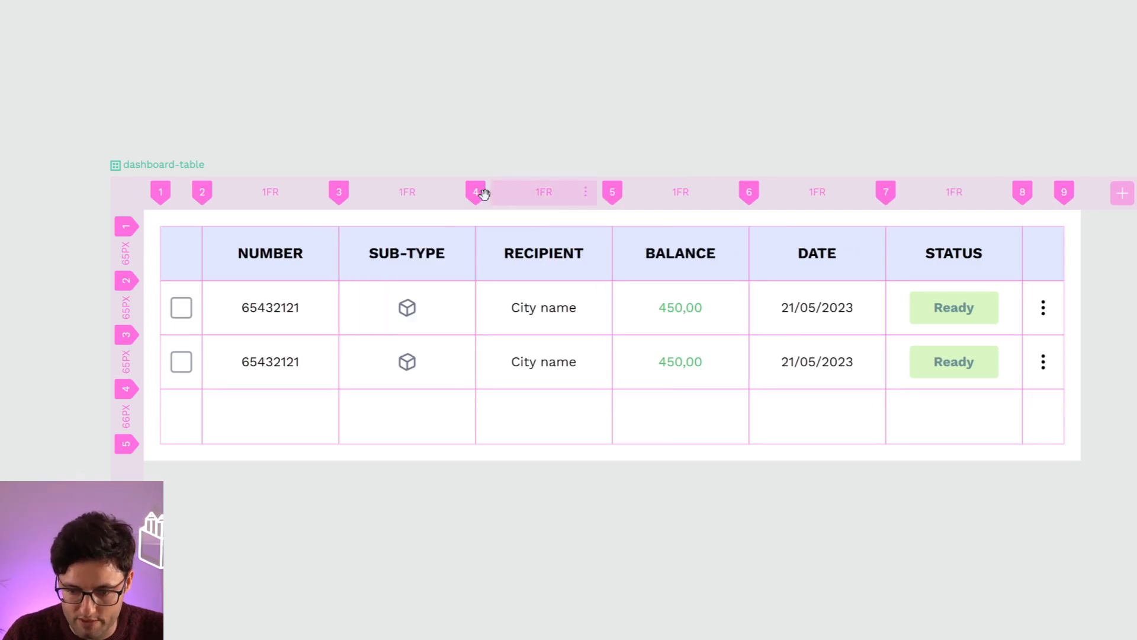
click(406, 254)
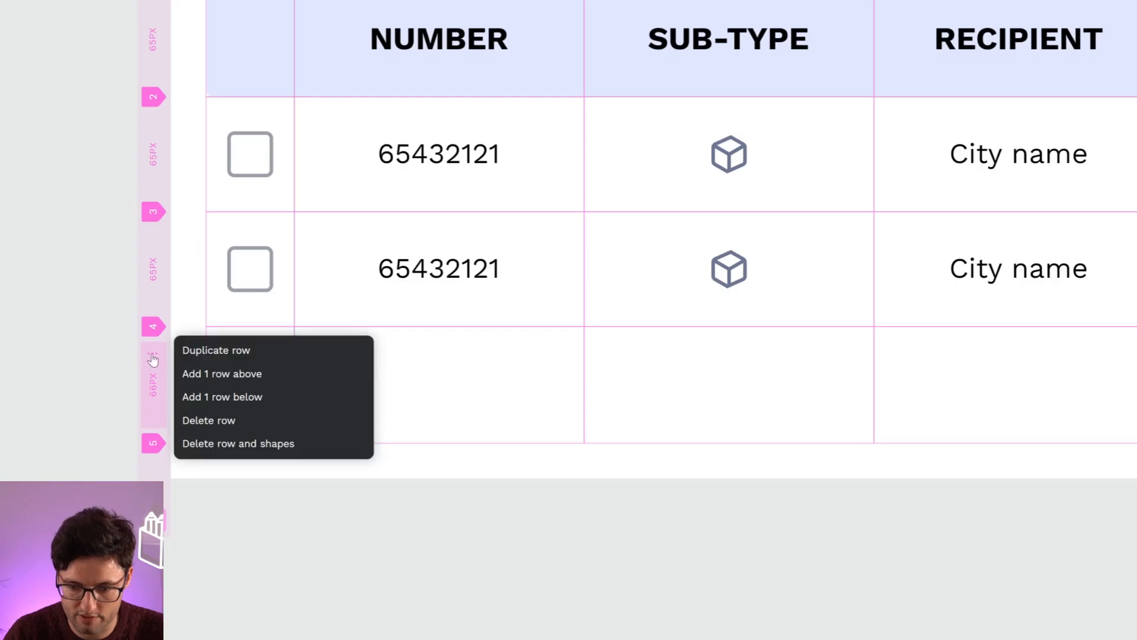
Delete the empty bottom row and duplicate a data row, giving four identical data rows
click(209, 419)
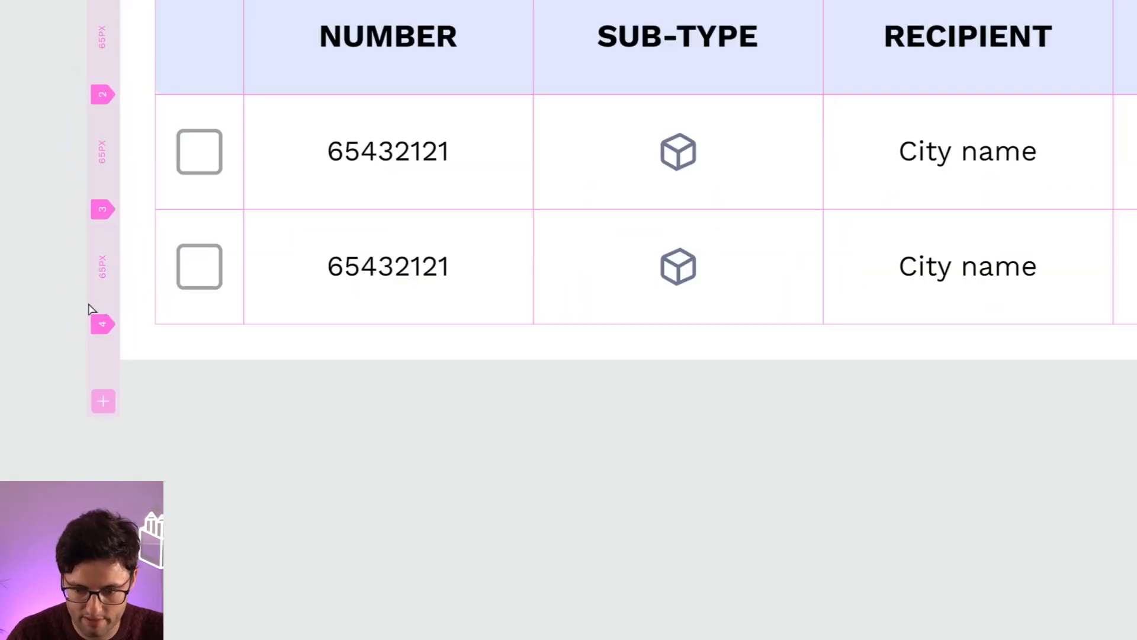
right_click(199, 266)
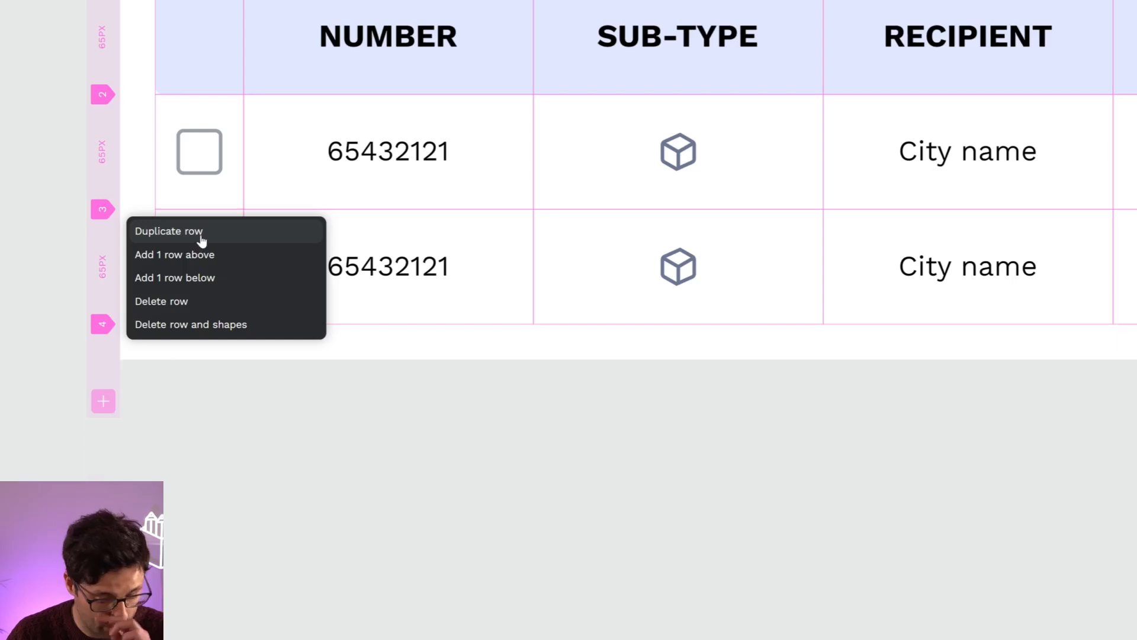
click(167, 231)
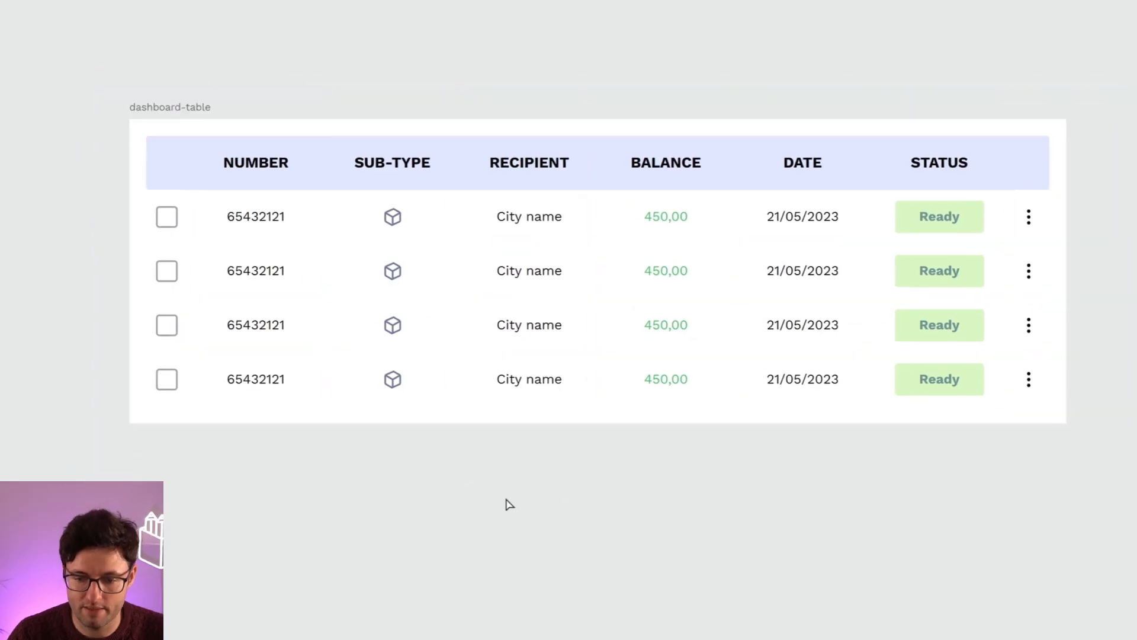
mouse_move(573, 318)
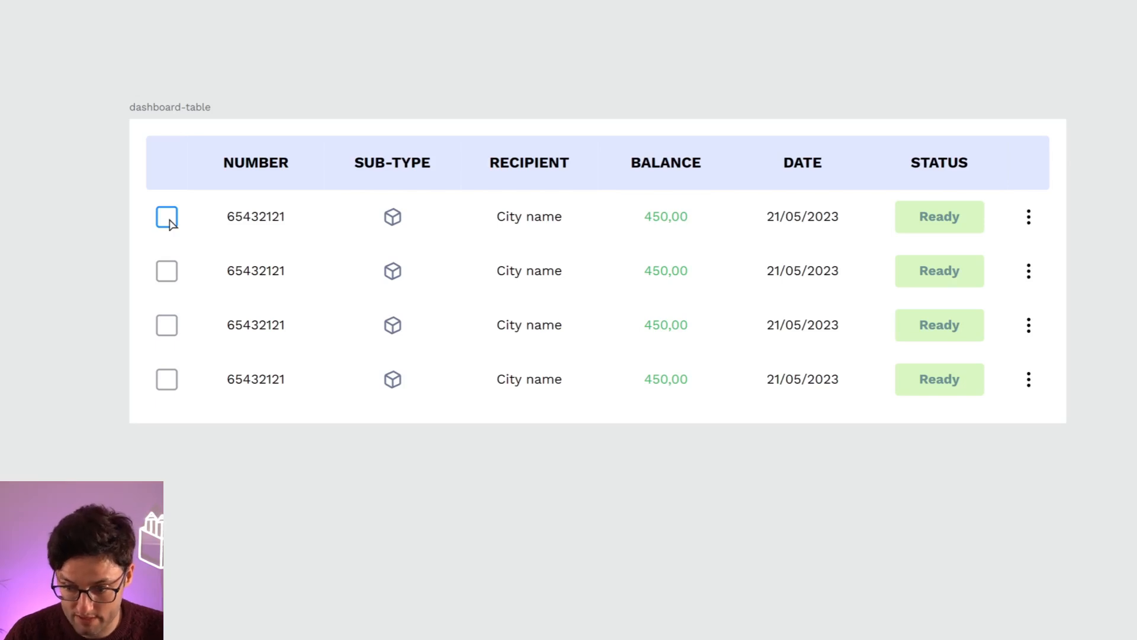
mouse_move(463, 232)
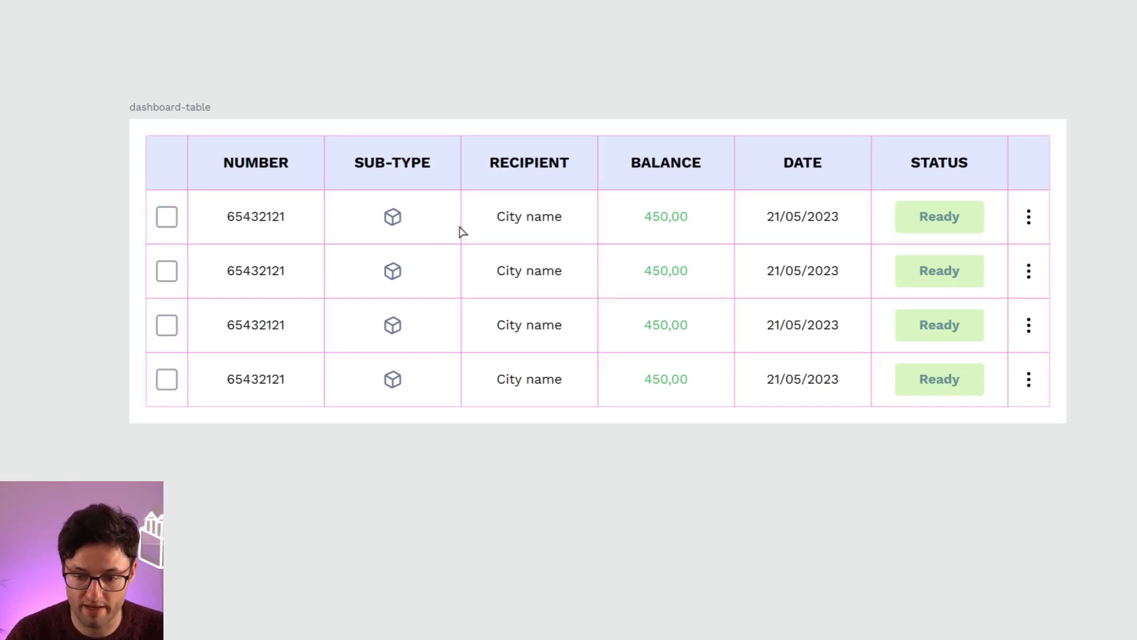
Swap a table row's checkbox to its checked variant, then deselect to review the rows
click(940, 270)
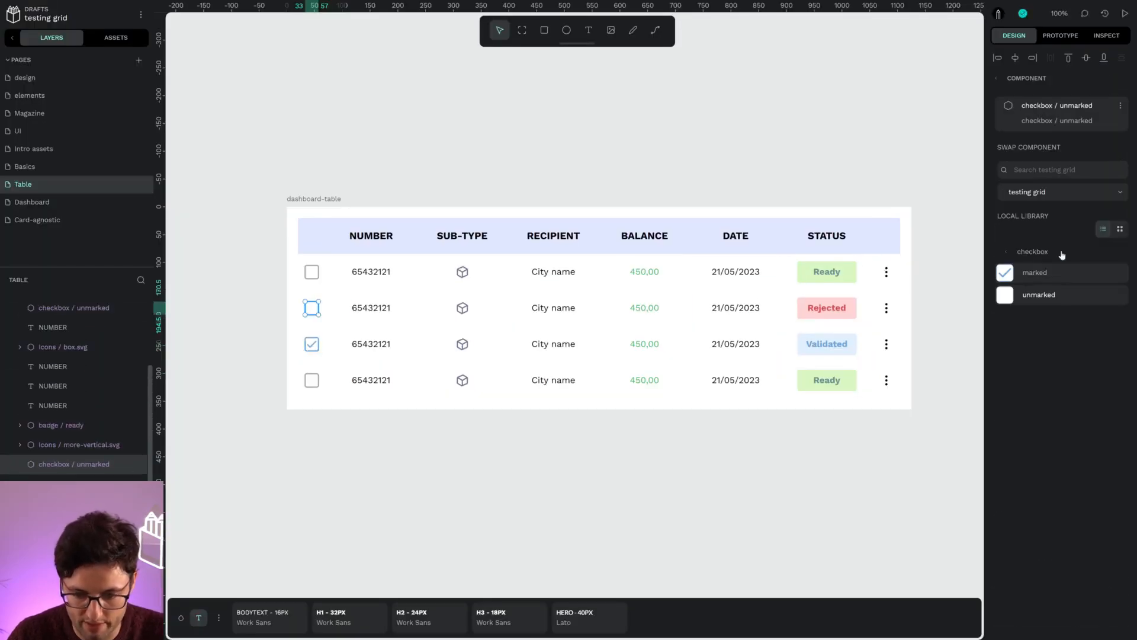
click(1035, 272)
text(-240)
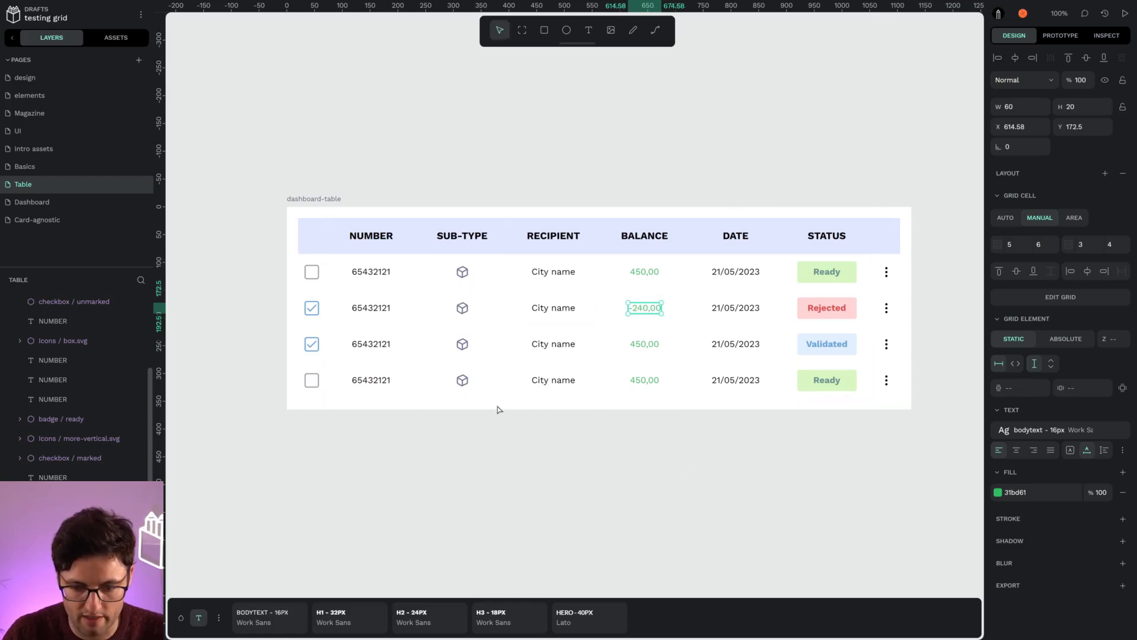
click(115, 37)
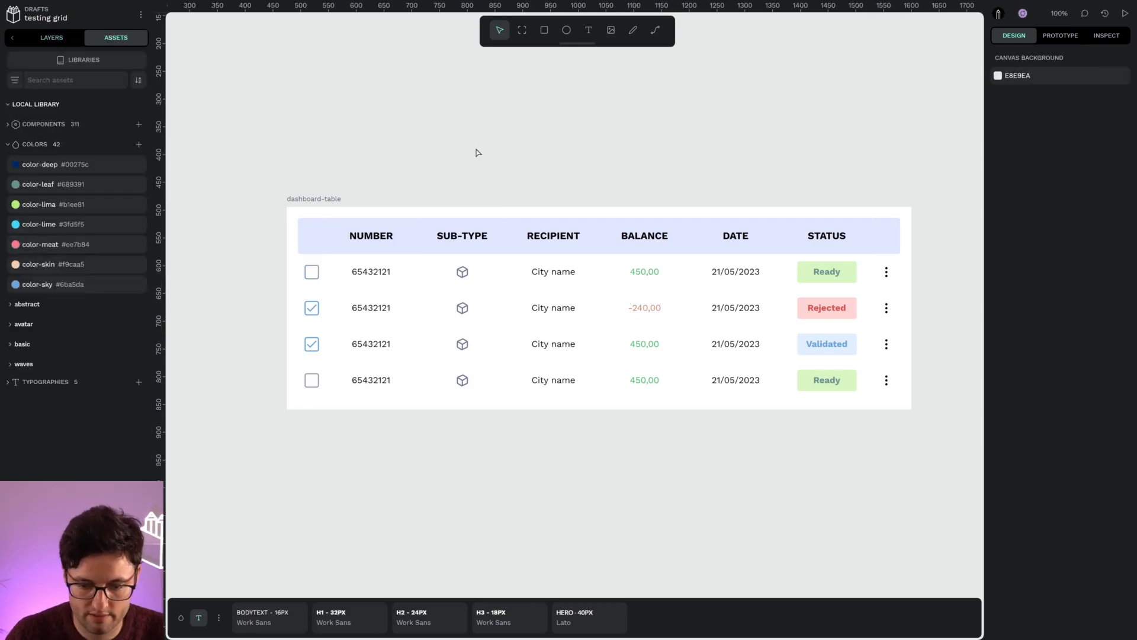
mouse_move(628, 160)
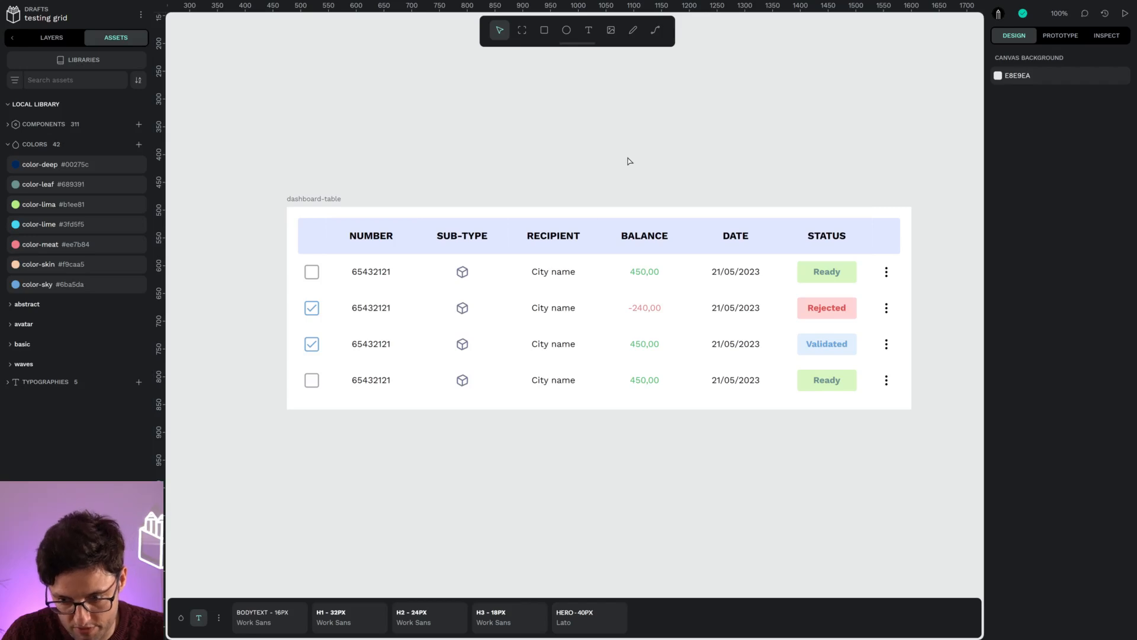
mouse_move(635, 165)
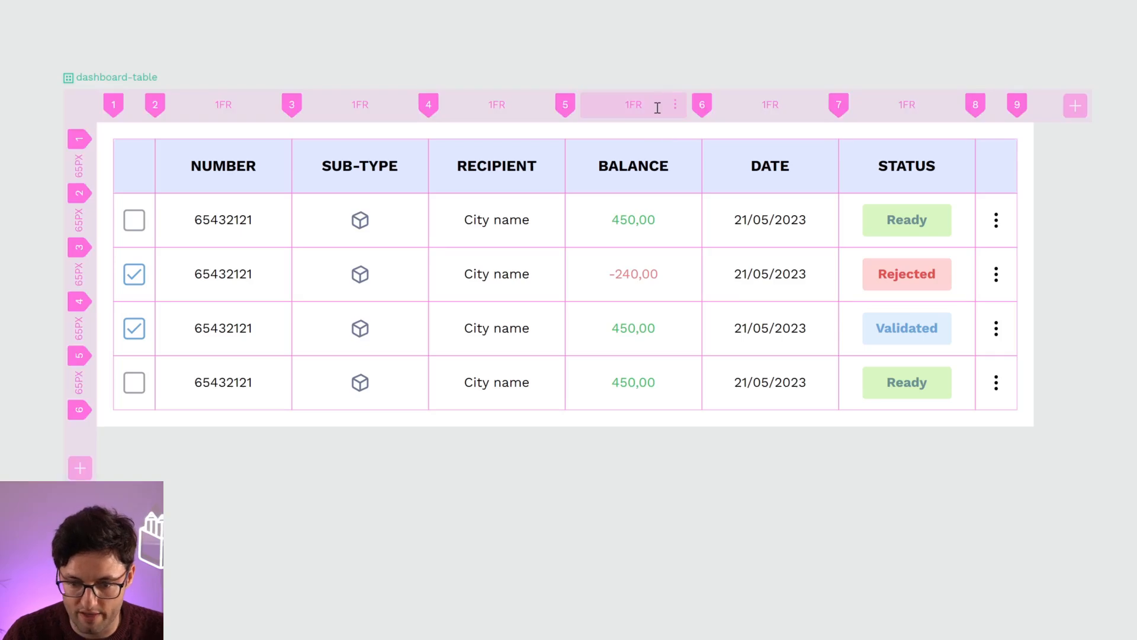
mouse_move(601, 105)
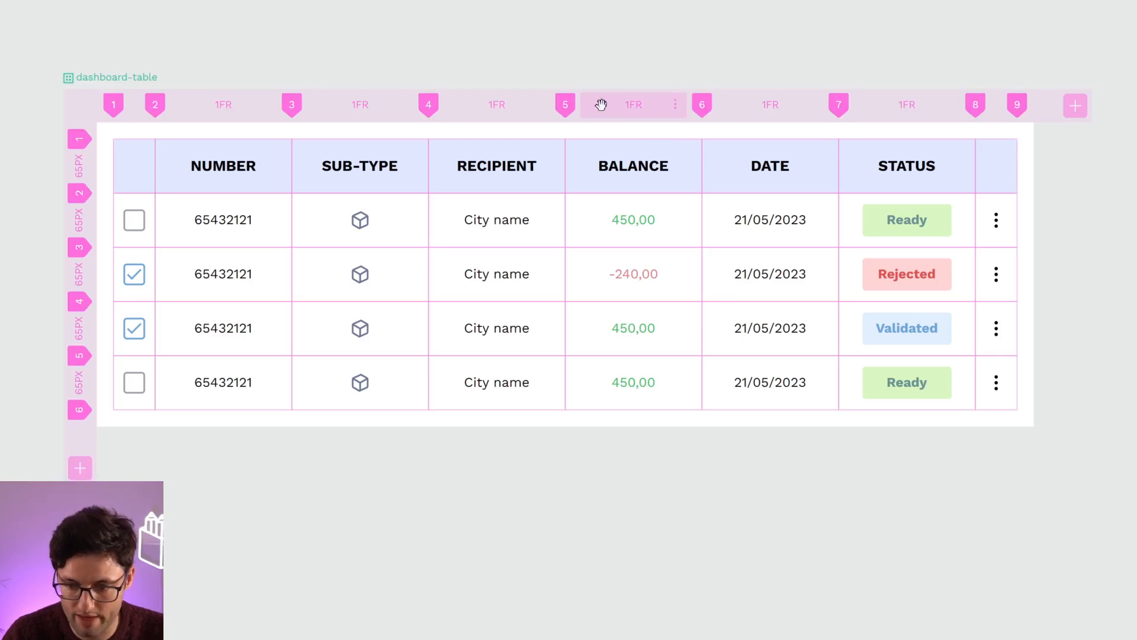